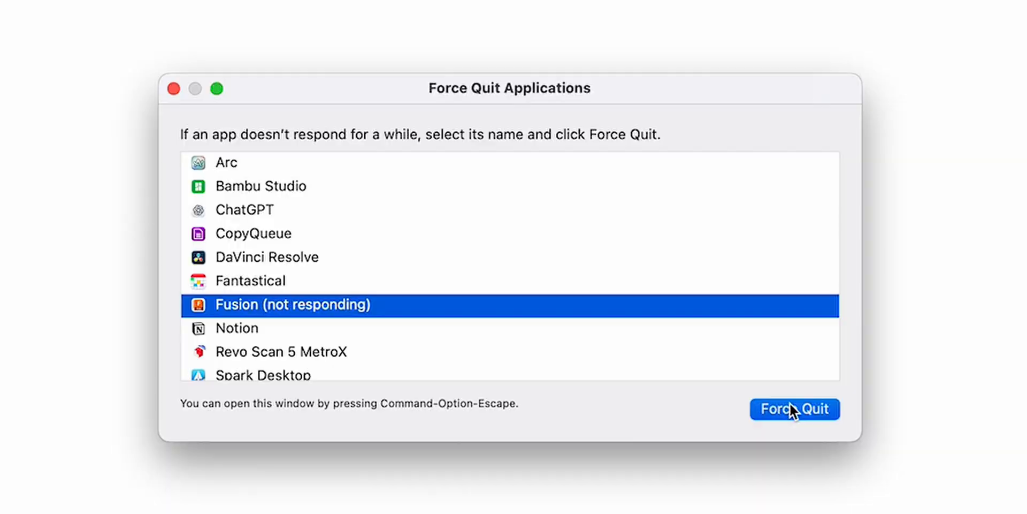
Force Quit the unresponsive Fusion application so it can be restarted.
left_click(794, 409)
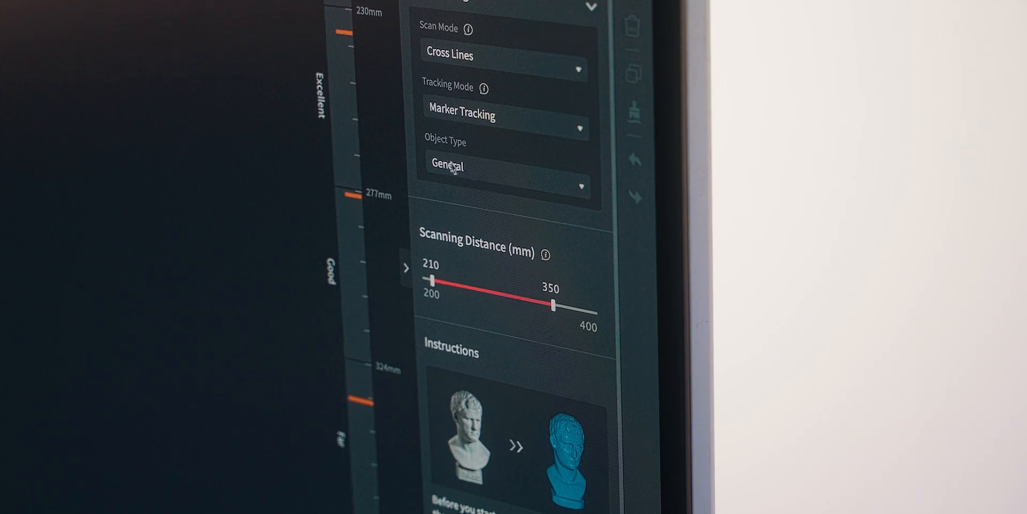
Set the Object Type to Metallic Shiny Object instead of General Object.
left_click(504, 166)
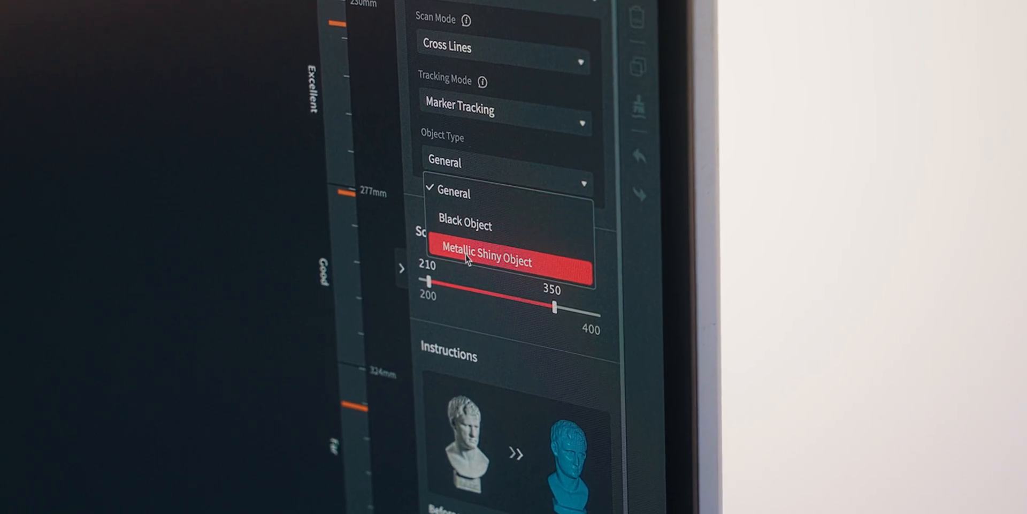
left_click(484, 255)
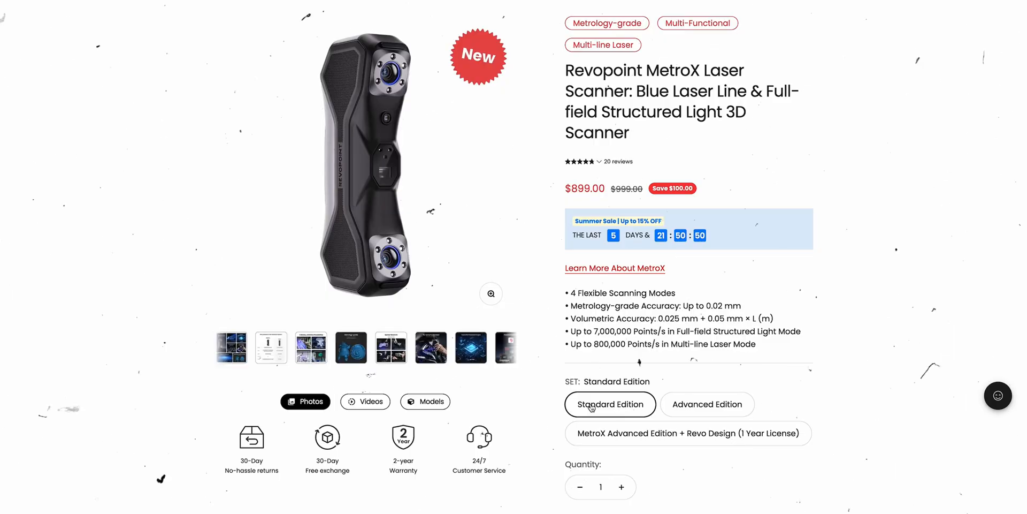
Switch the MetroX bundle to the Advanced Edition at $1,079.
left_click(230, 347)
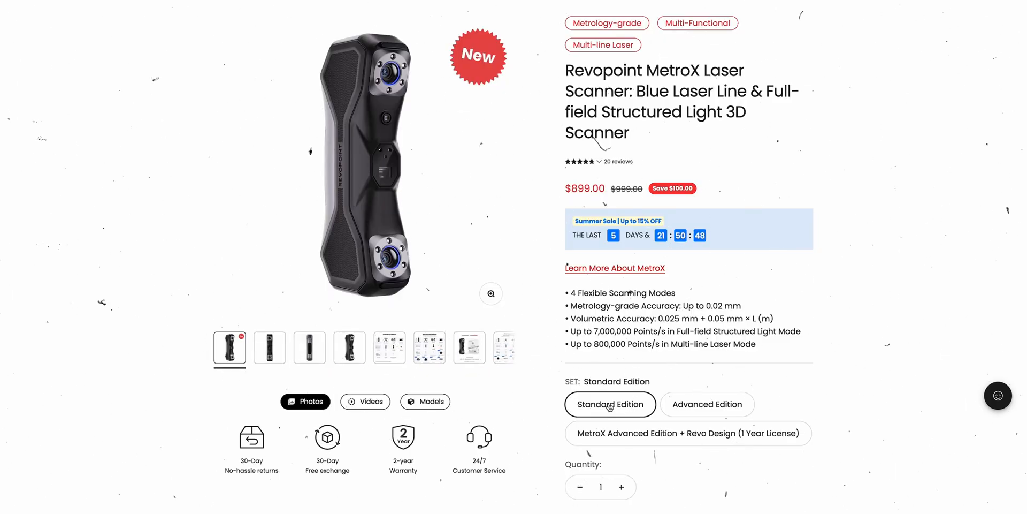
left_click(707, 404)
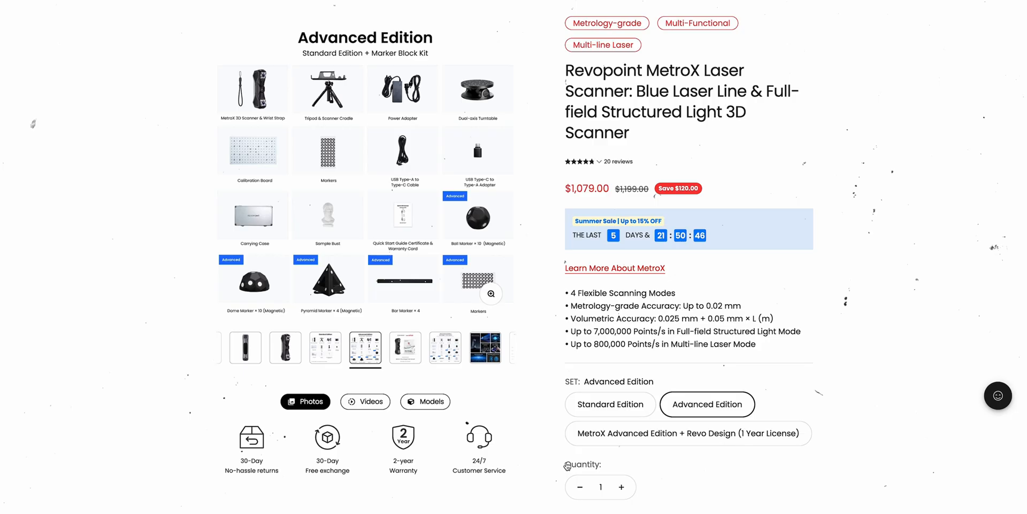